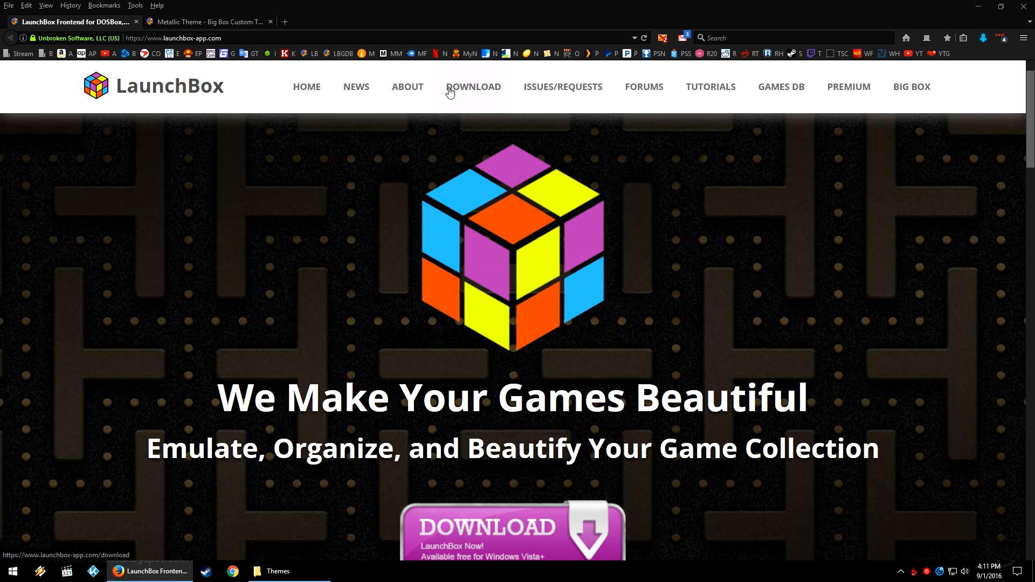
mouse_move(644, 86)
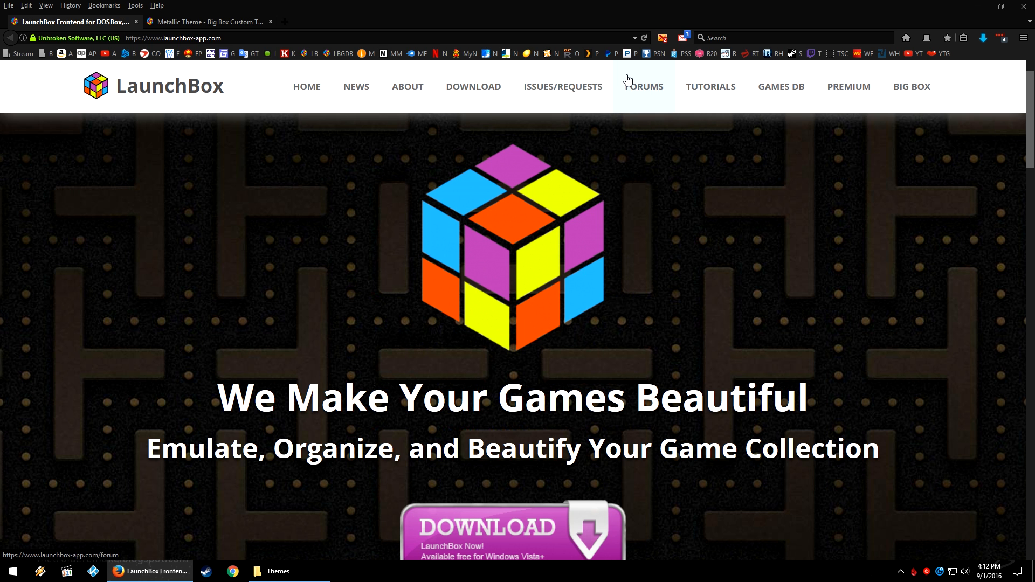
- Follow the FORUMS link on the LaunchBox website to reach the community forums
left_click(643, 87)
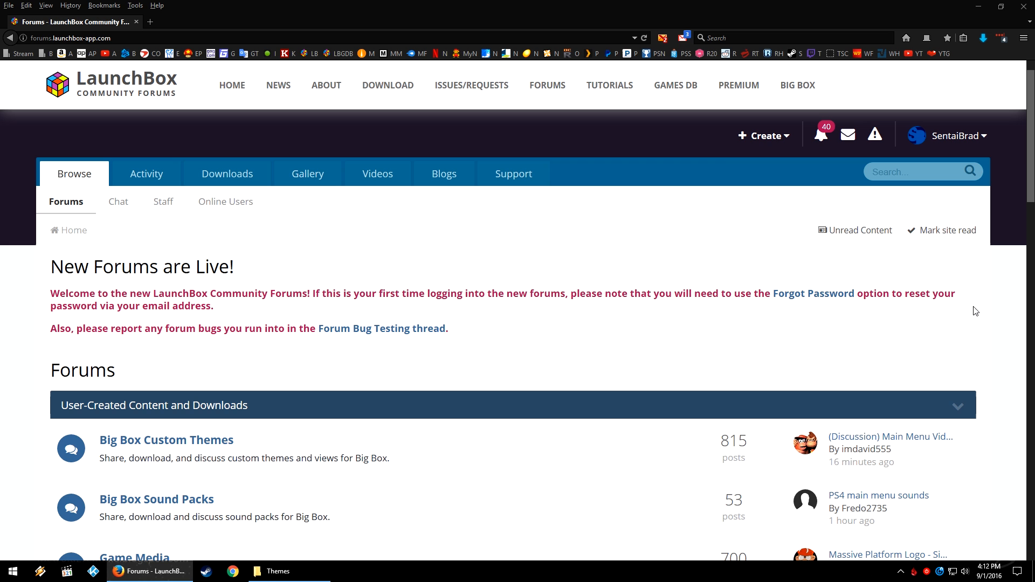
- Open the forum's Downloads section and scroll to its file categories
left_click(227, 174)
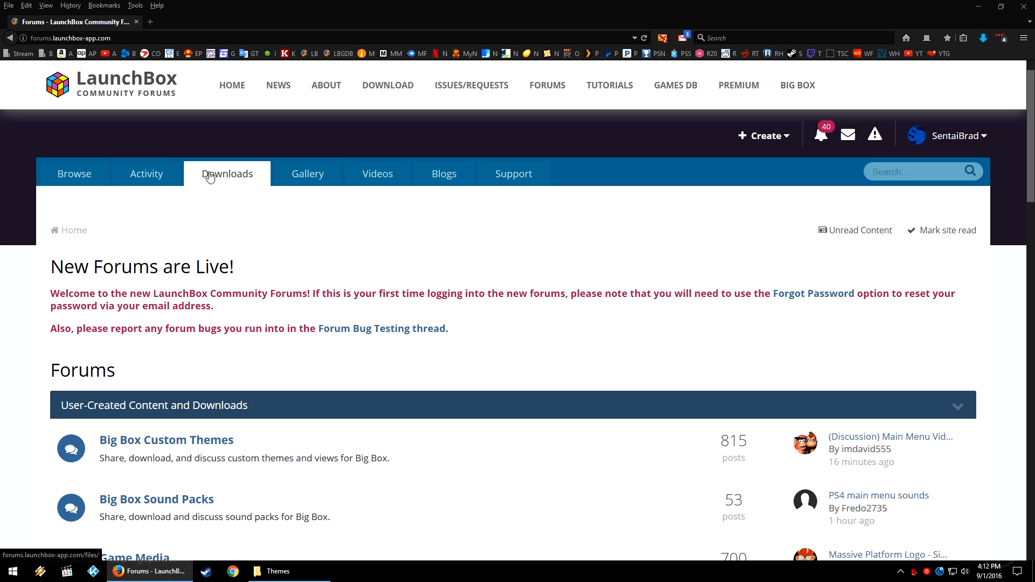
left_click(227, 174)
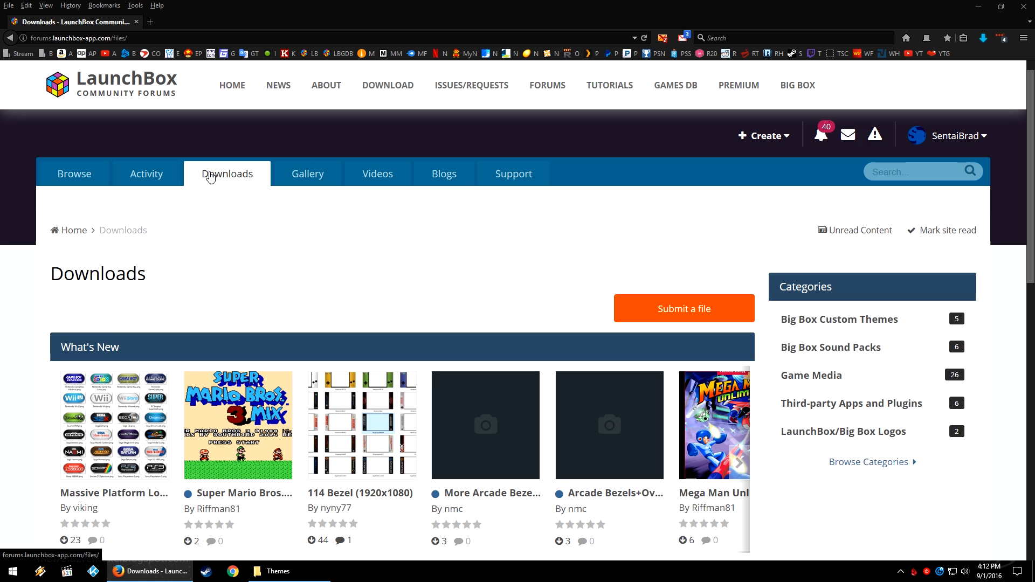
scroll("down", 3)
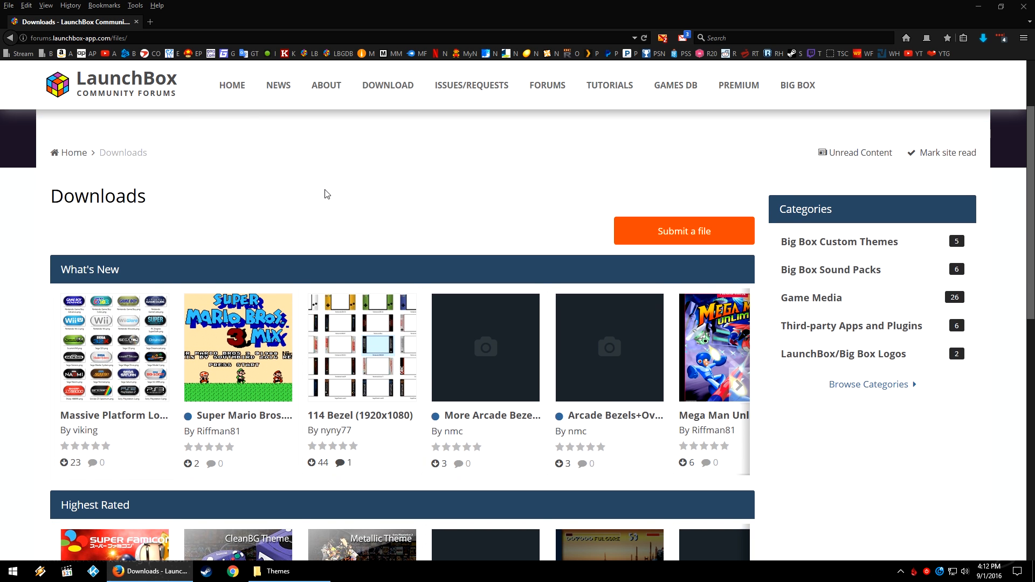
mouse_move(335, 190)
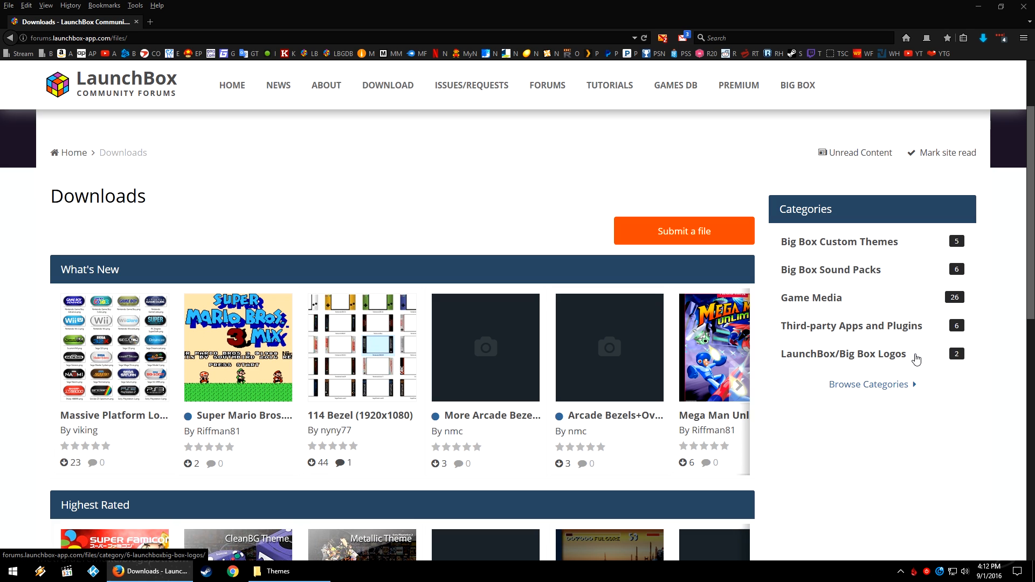
mouse_move(538, 341)
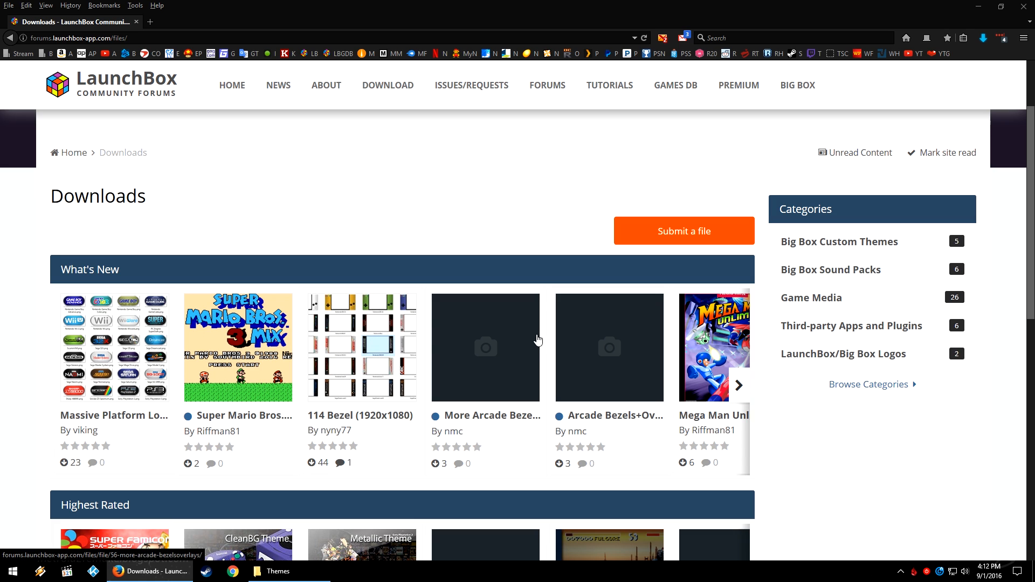
mouse_move(401, 324)
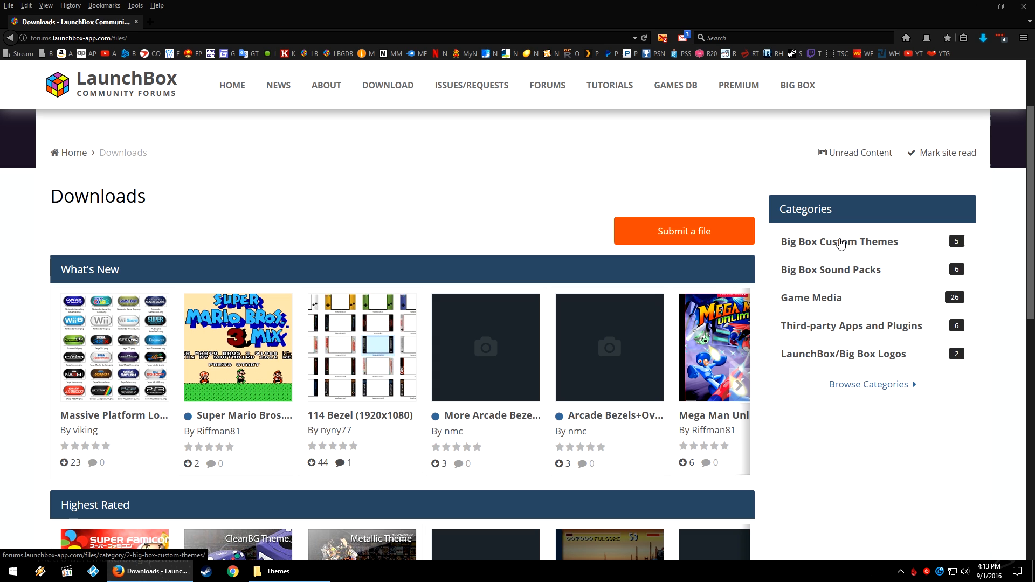
- Open the Big Box Custom Themes category and scroll through its five themes
left_click(839, 242)
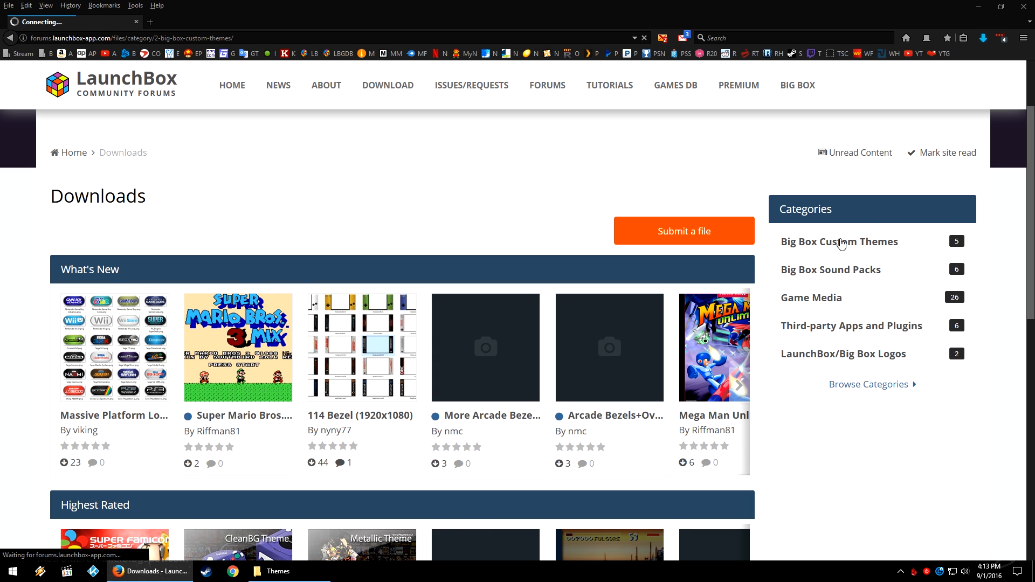
left_click(841, 242)
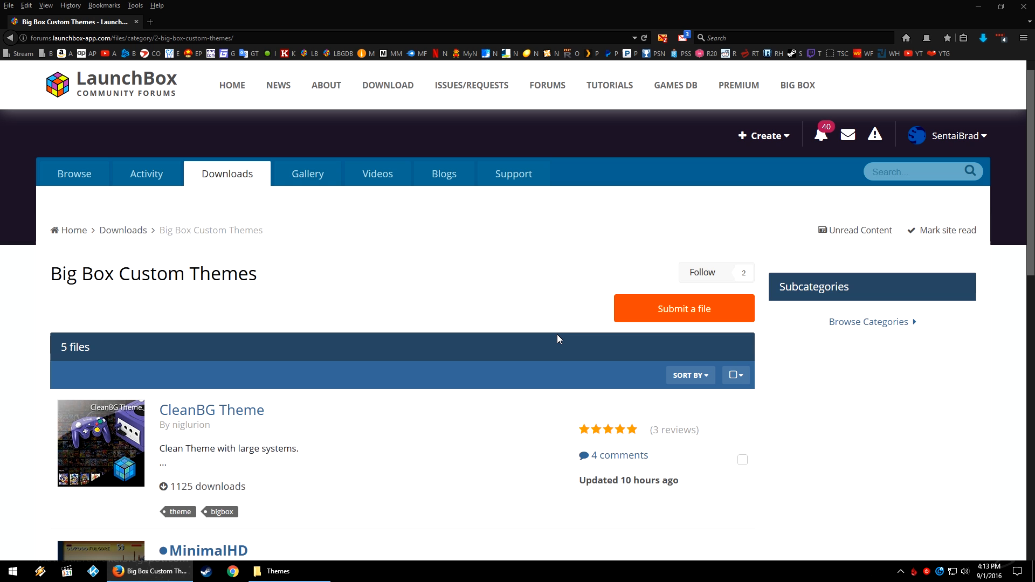
scroll("down", 3)
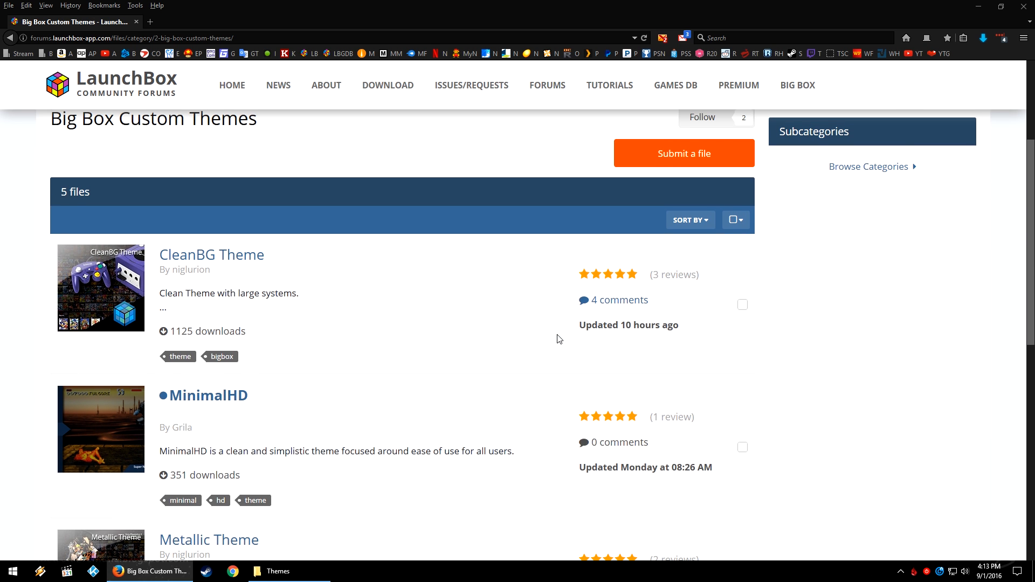
scroll("down", 3)
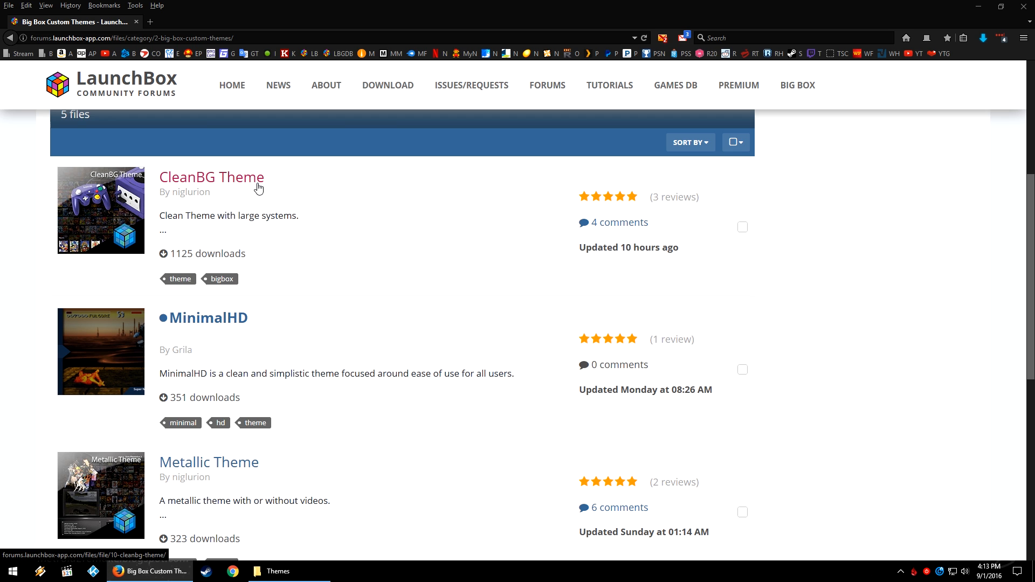
mouse_move(190, 477)
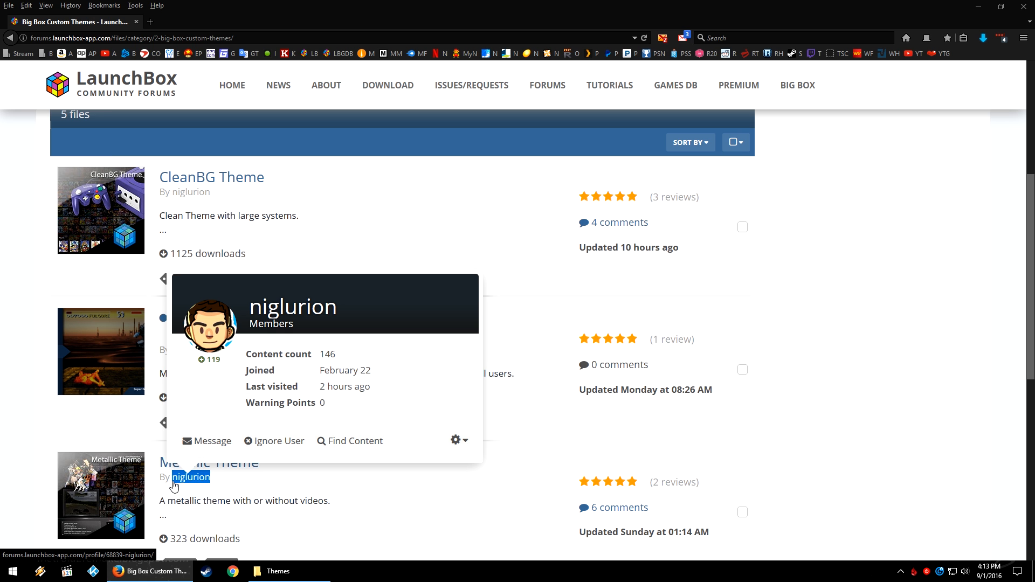
mouse_move(192, 477)
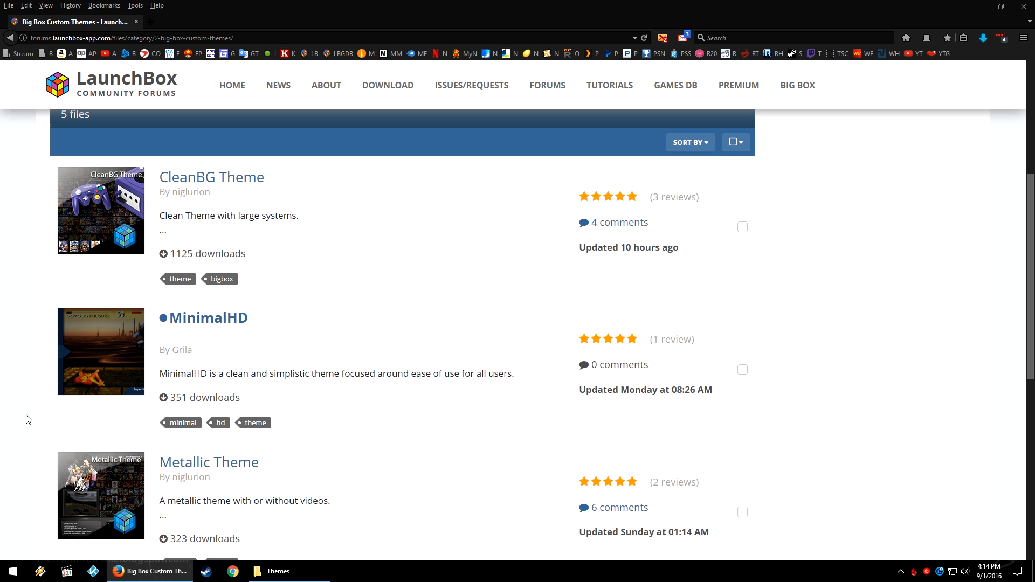
mouse_move(93, 395)
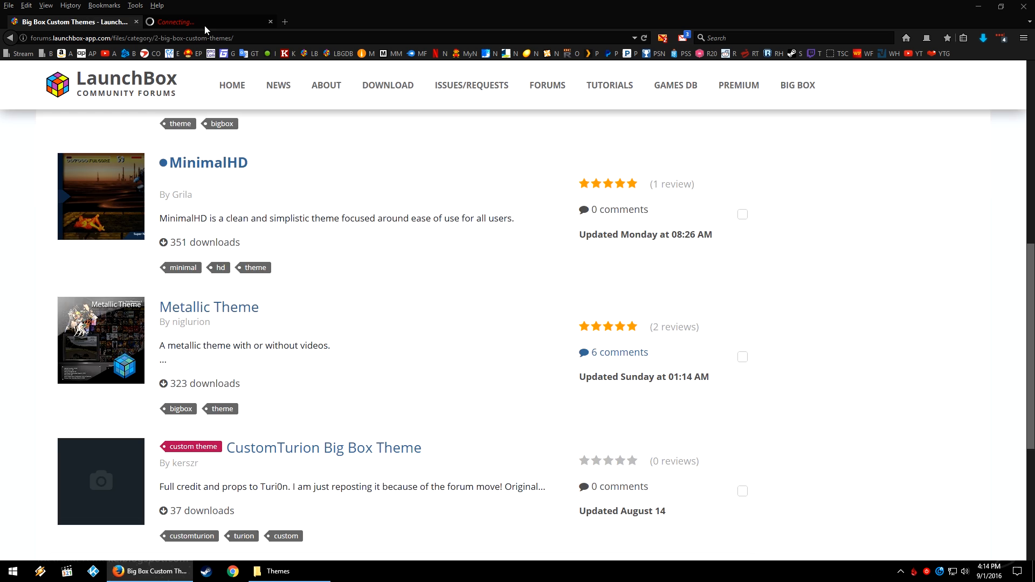
- Switch to the Metallic Theme 0.5.4 page and scroll down to its Instructions
left_click(209, 307)
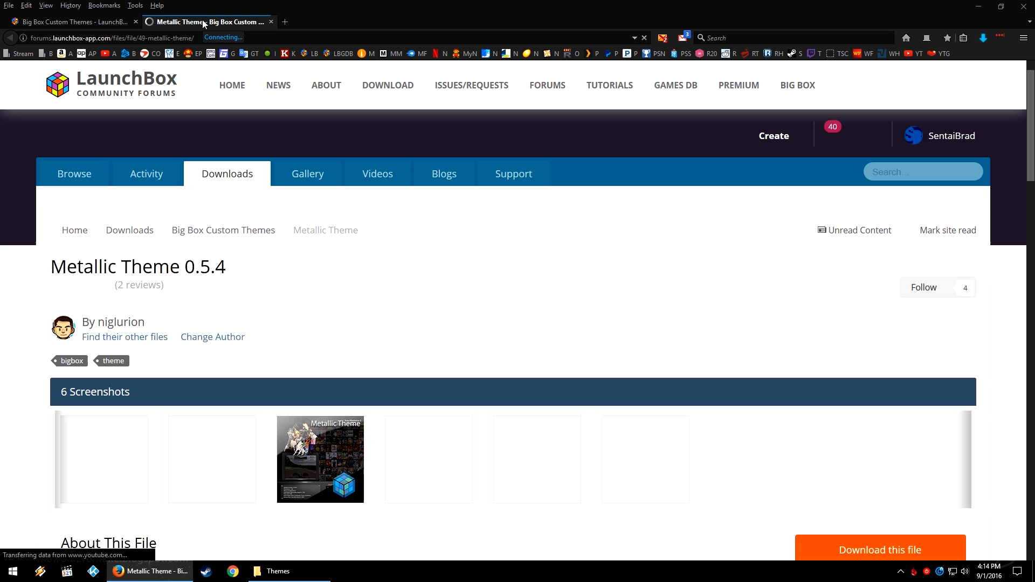
scroll("down", 3)
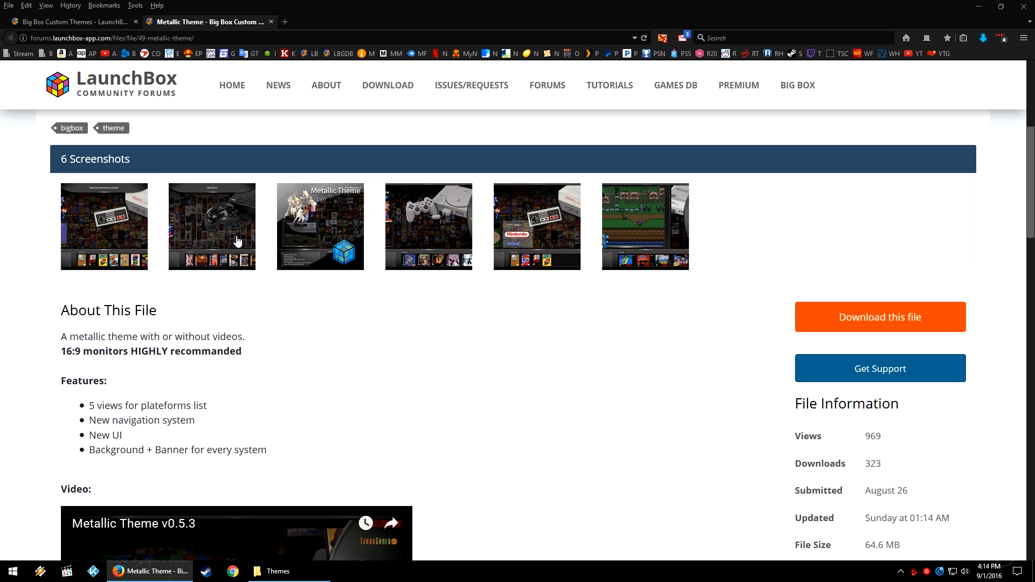
scroll("down", 3)
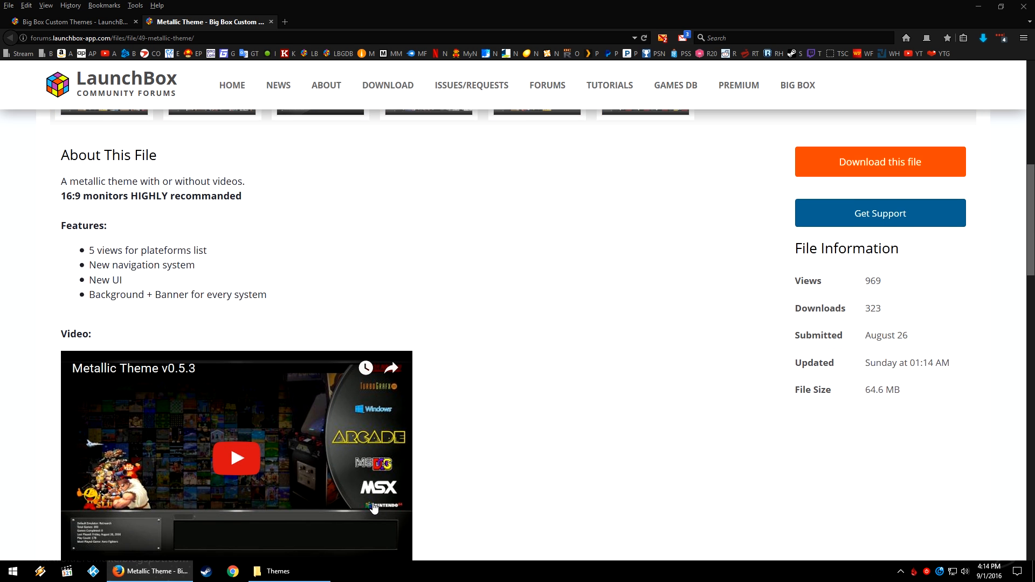
mouse_move(375, 497)
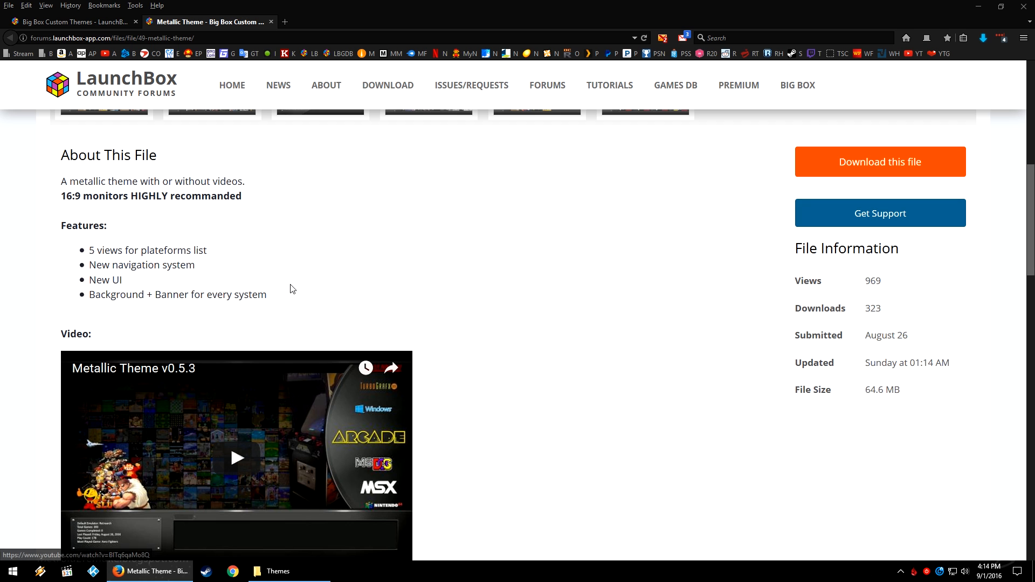
scroll("down", 3)
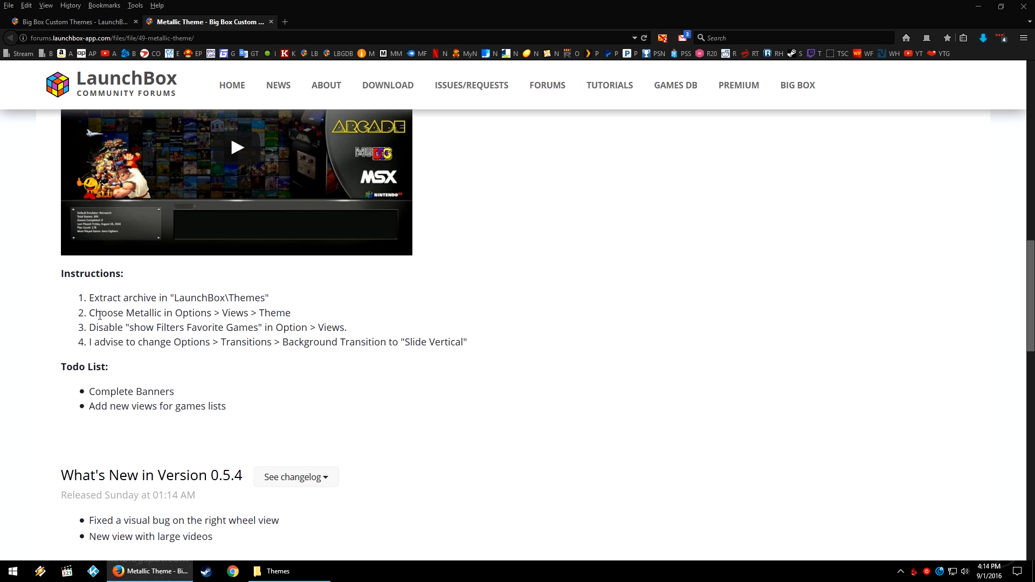
scroll("down", 3)
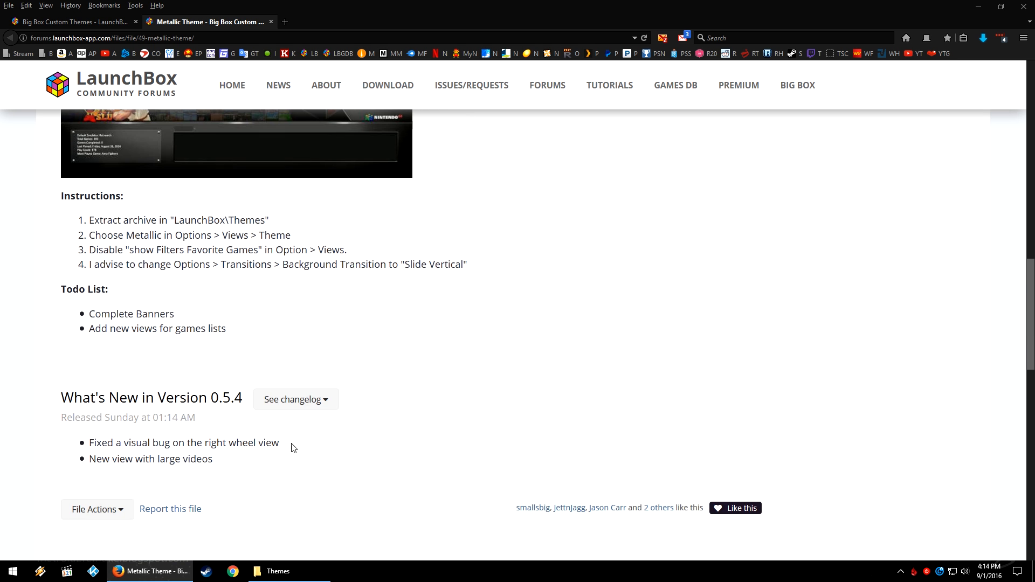
mouse_move(296, 433)
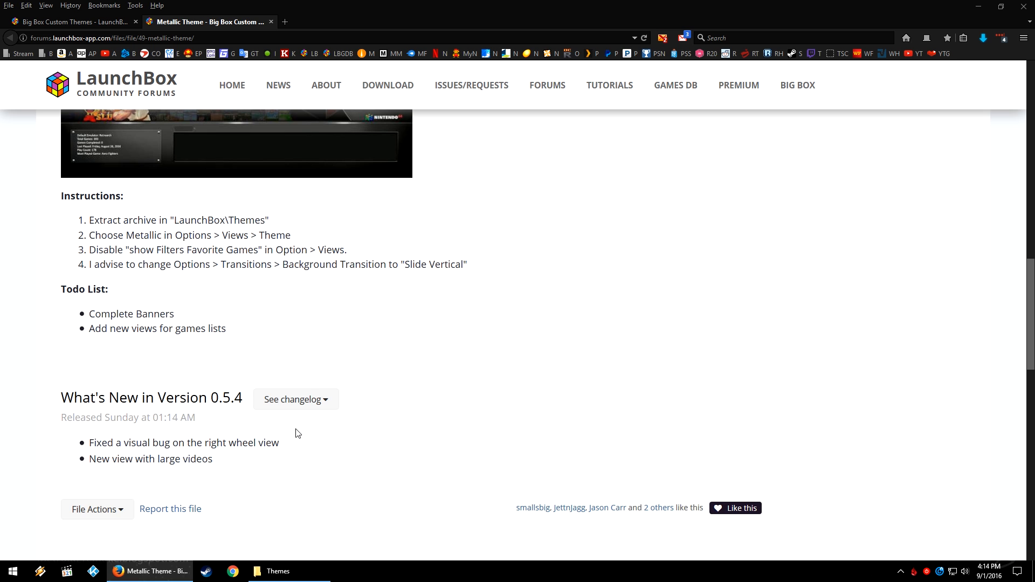
scroll("down", 3)
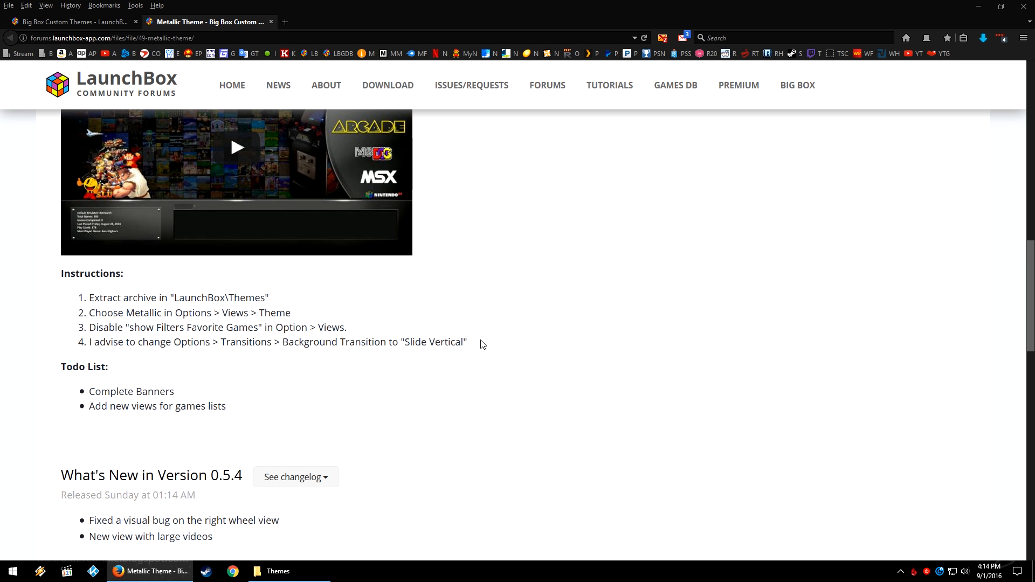
- Highlight and read through the Metallic theme's installation instructions text
left_click_drag(61, 274, 467, 342)
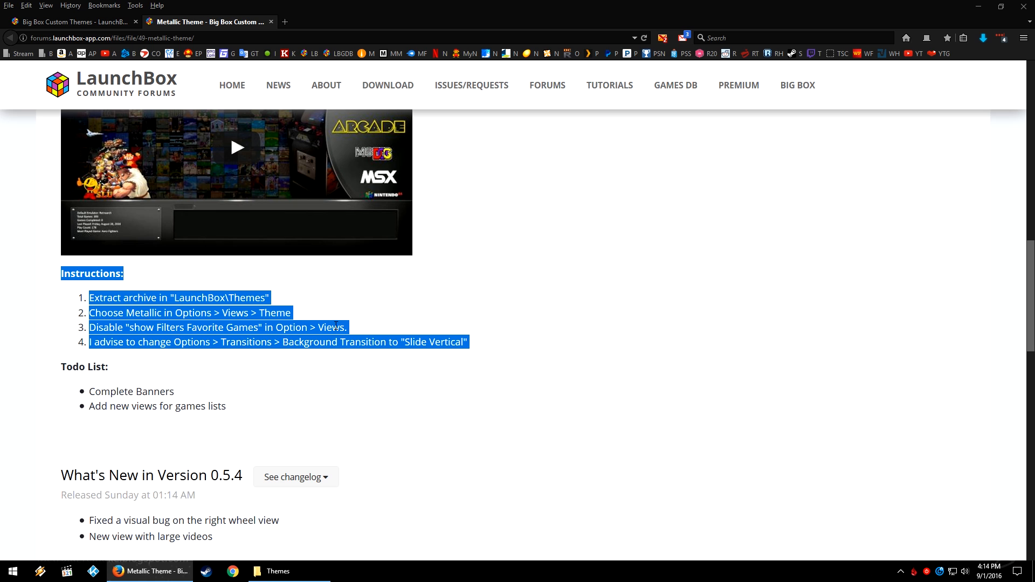
left_click(338, 323)
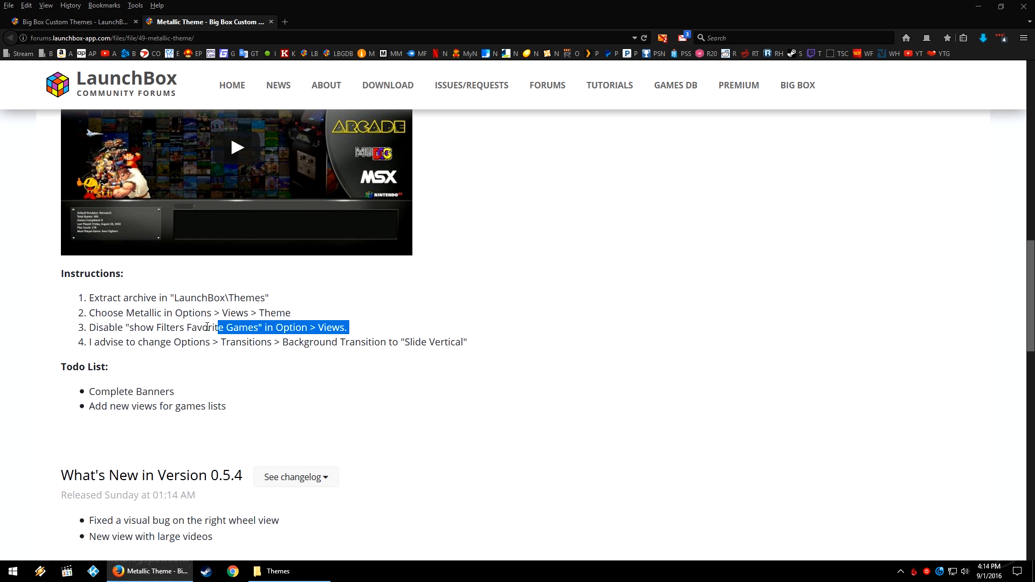
left_click_drag(218, 326, 89, 313)
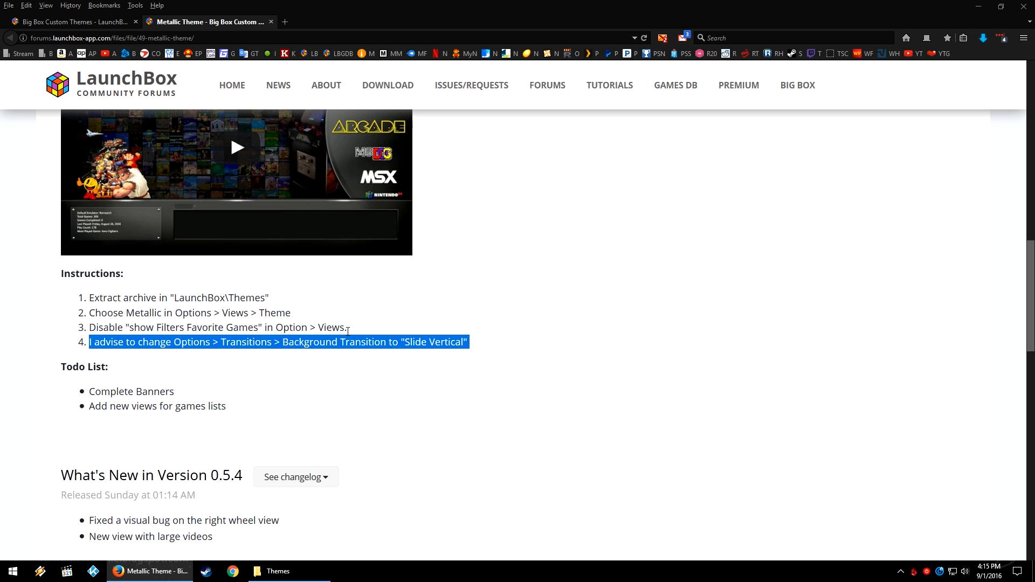
mouse_move(351, 335)
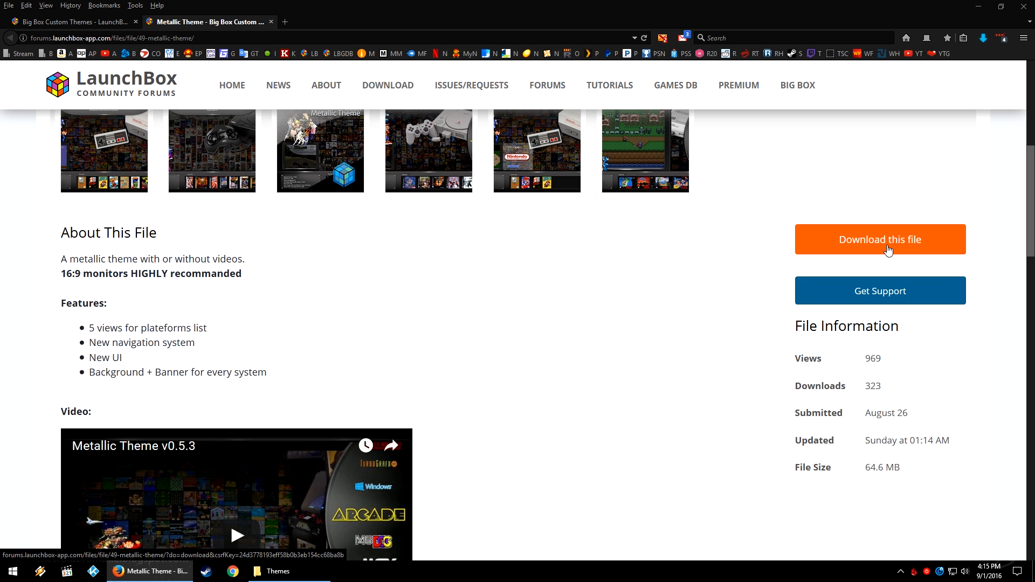
- Download Metallic.zip and select the Metallic folder inside the archive in WinRAR
left_click(278, 571)
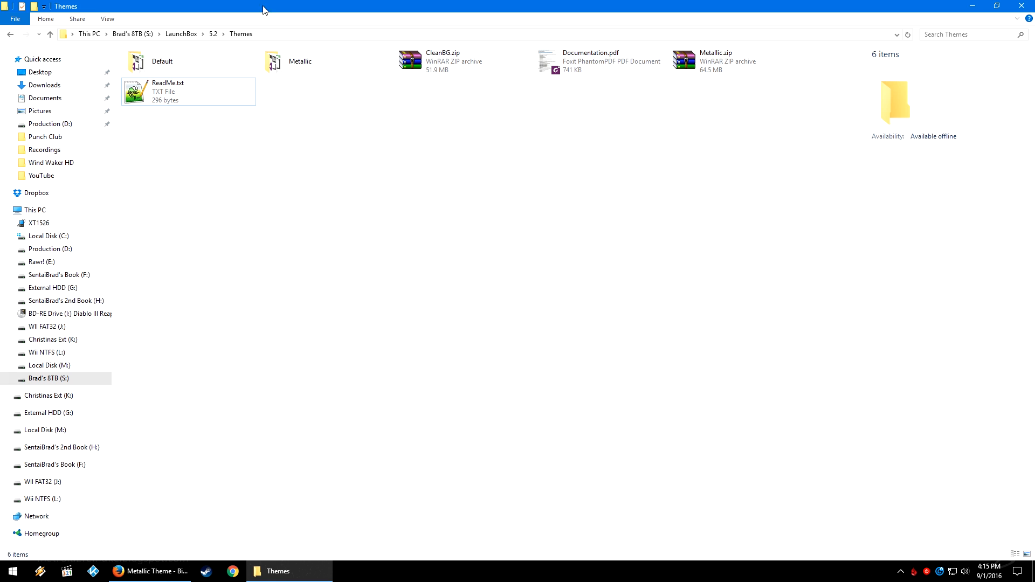
mouse_move(737, 182)
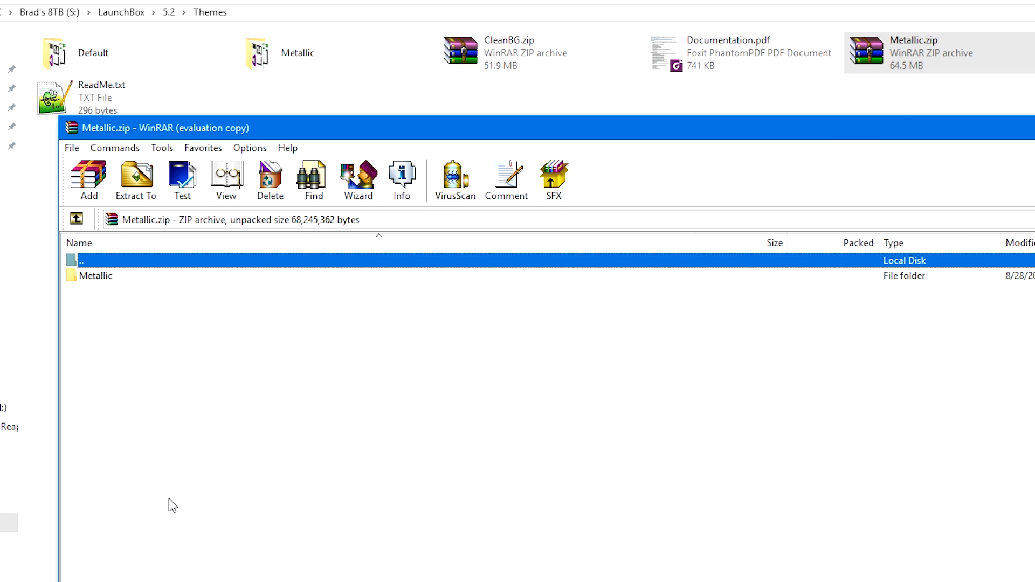
left_click(96, 275)
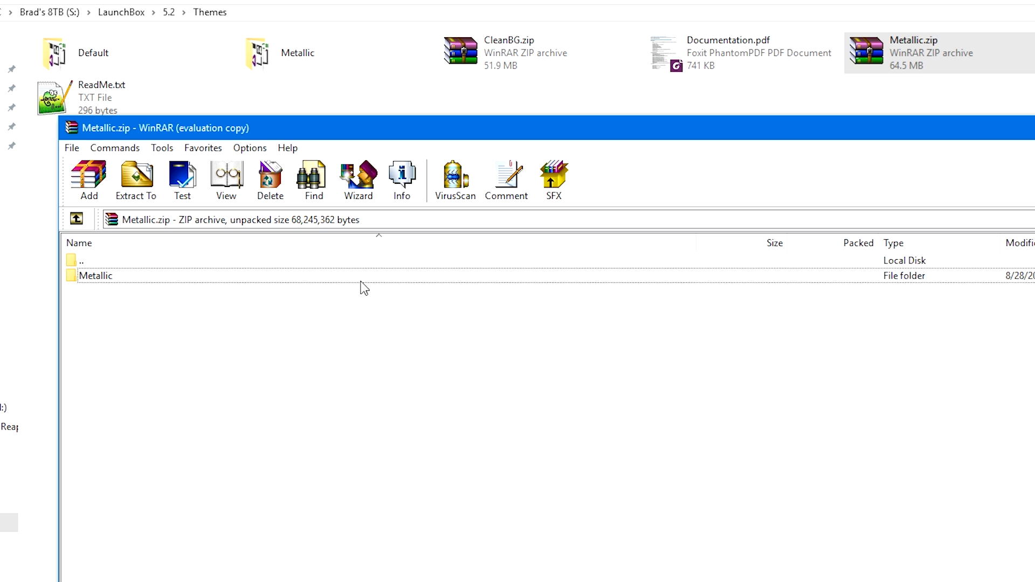
mouse_move(141, 285)
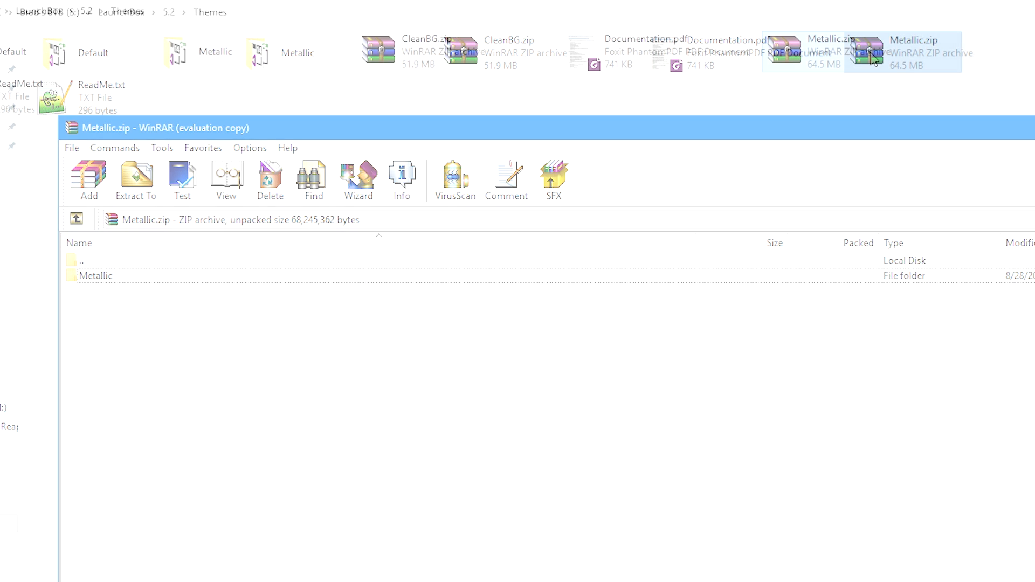
- Extract Metallic.zip choosing No to All, then open the extracted Metallic folder
right_click(832, 52)
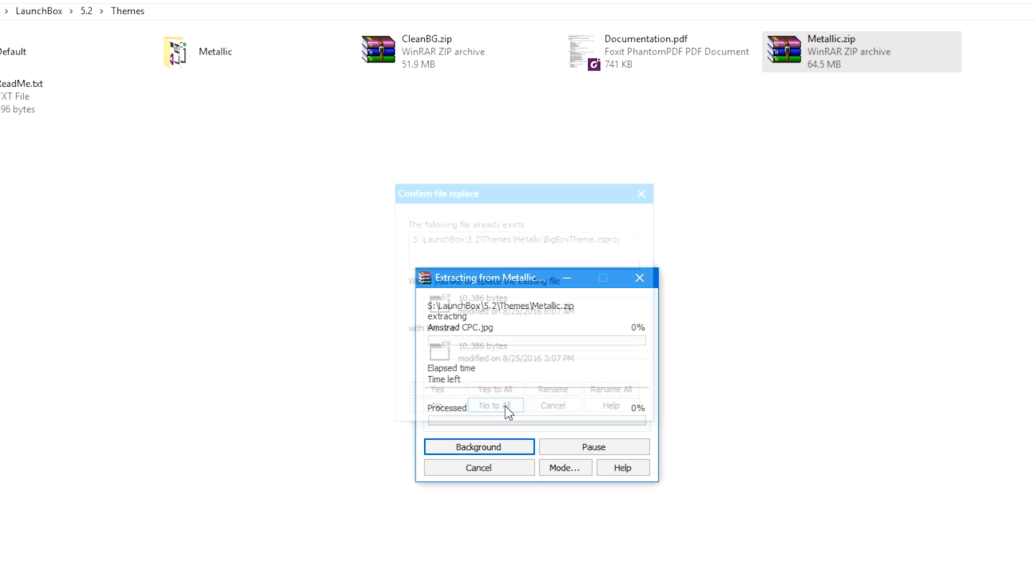
left_click(495, 405)
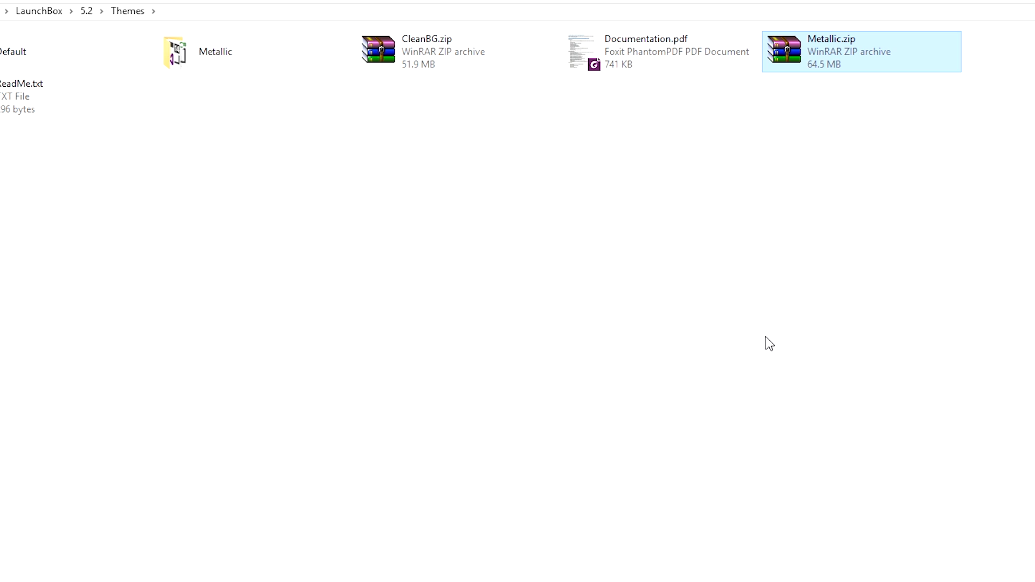
mouse_move(836, 72)
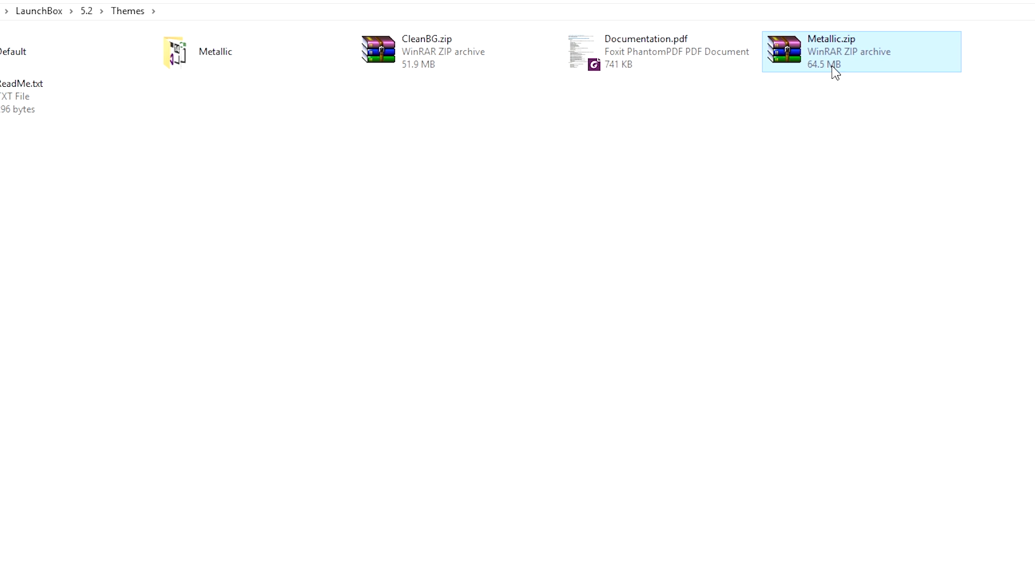
double_click(831, 52)
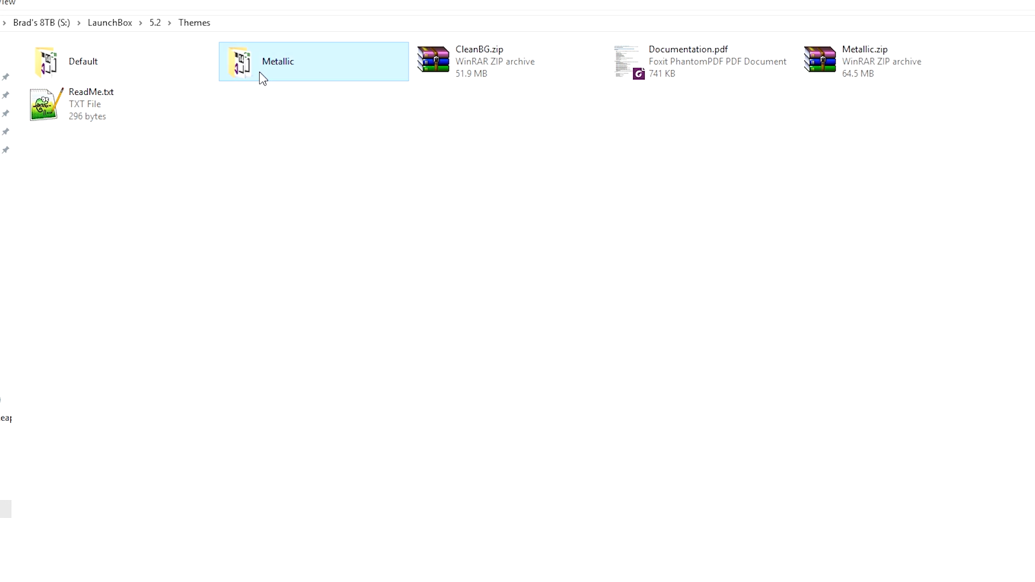
double_click(278, 61)
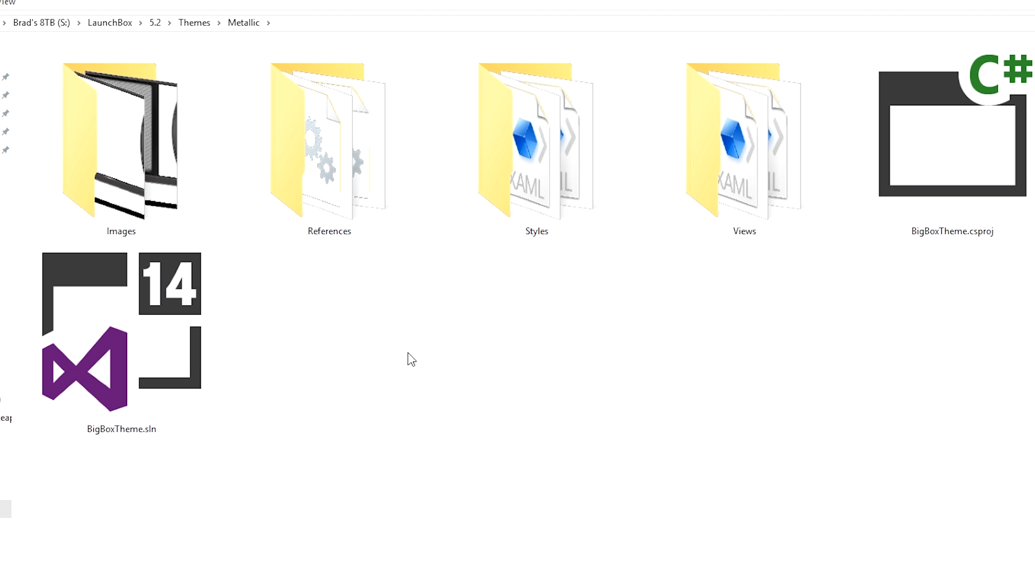
mouse_move(935, 301)
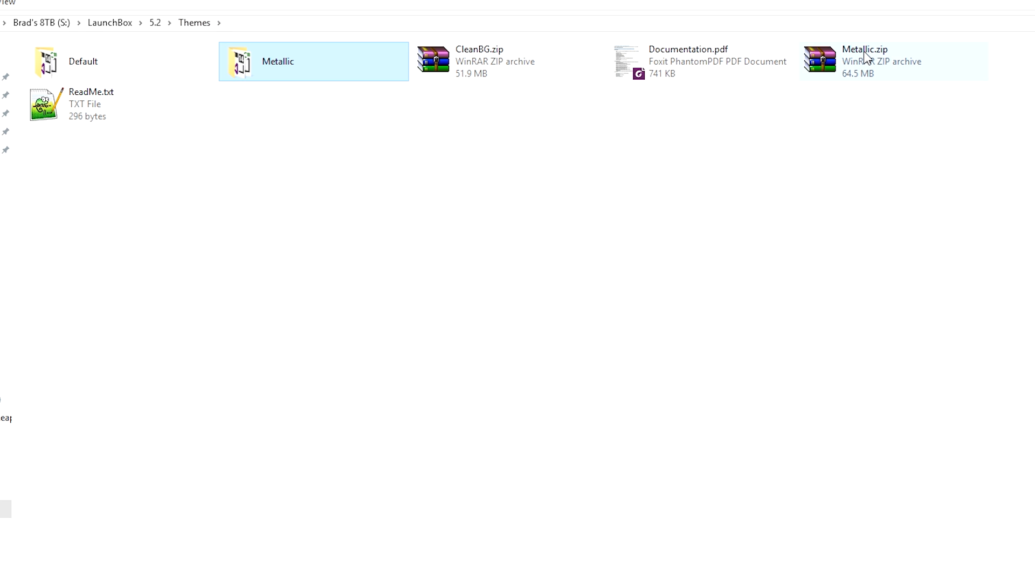
- Return to the LaunchBox folder, inspect Bezel.zip, and open the 5.2 install folder
right_click(865, 61)
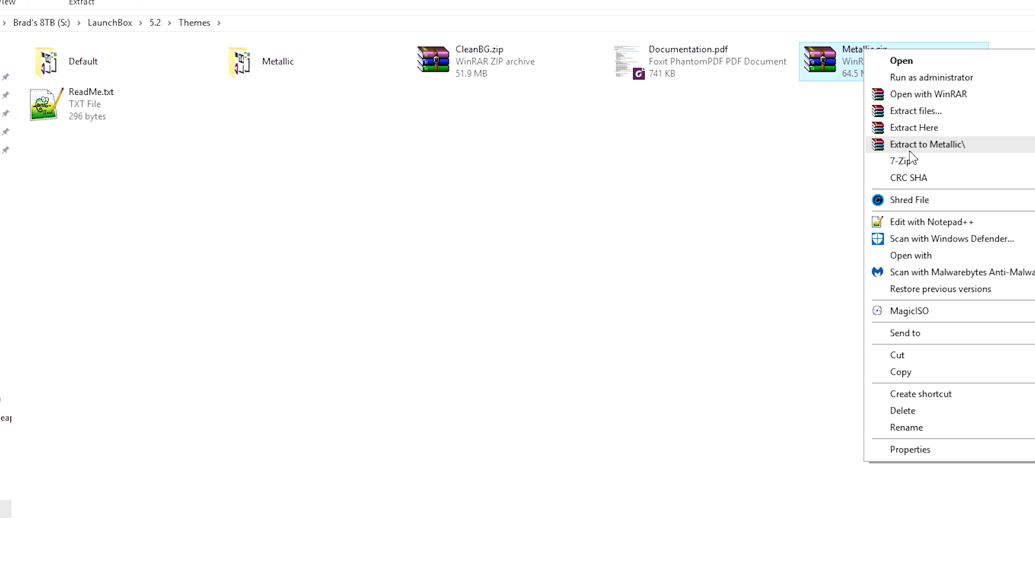
mouse_move(917, 154)
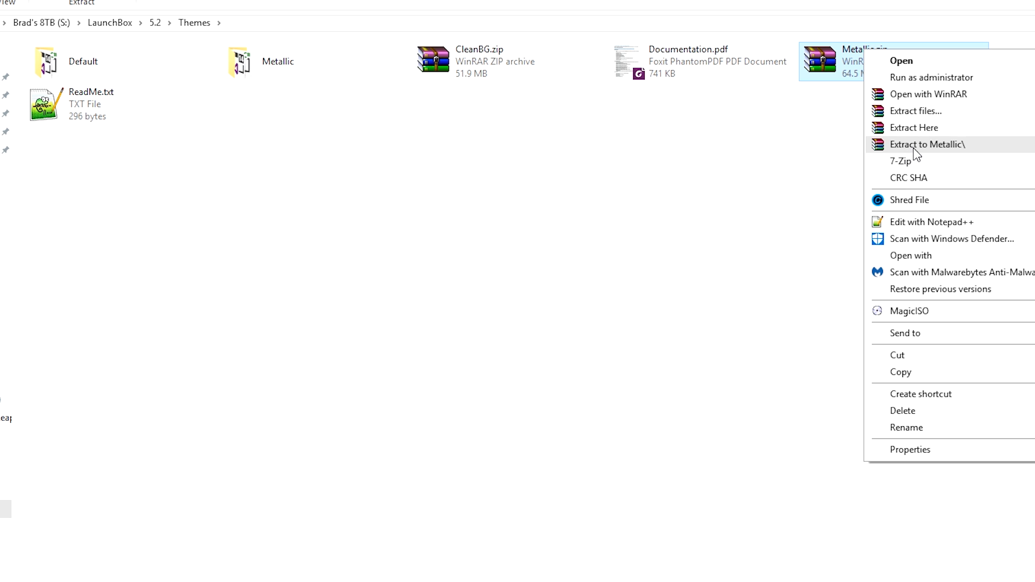
mouse_move(933, 149)
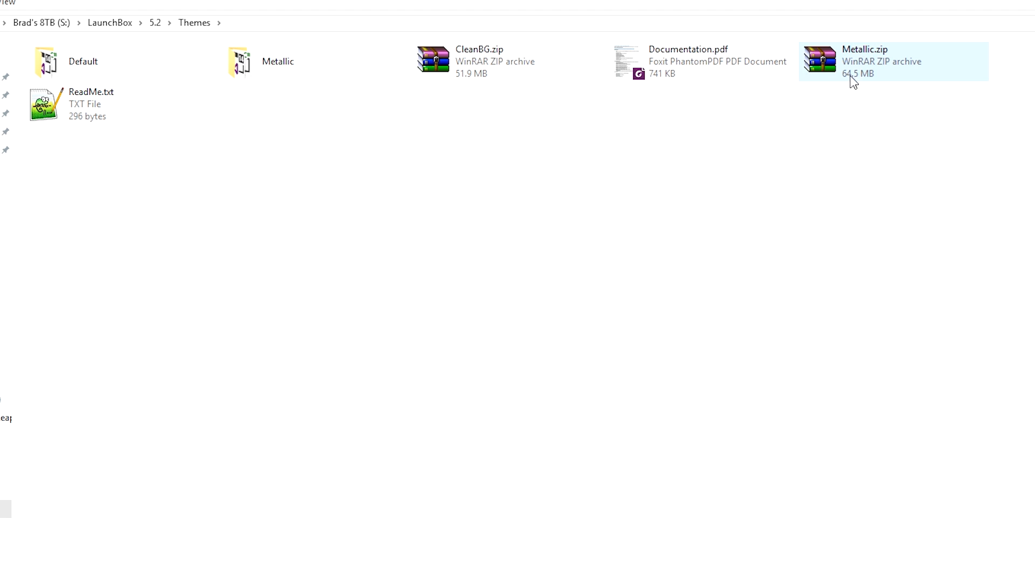
left_click(109, 23)
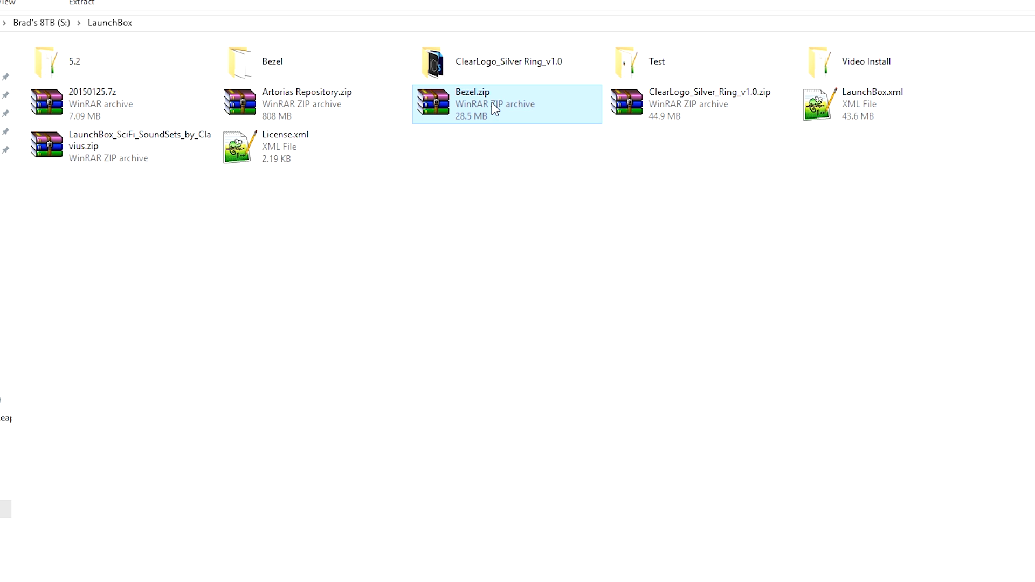
double_click(472, 104)
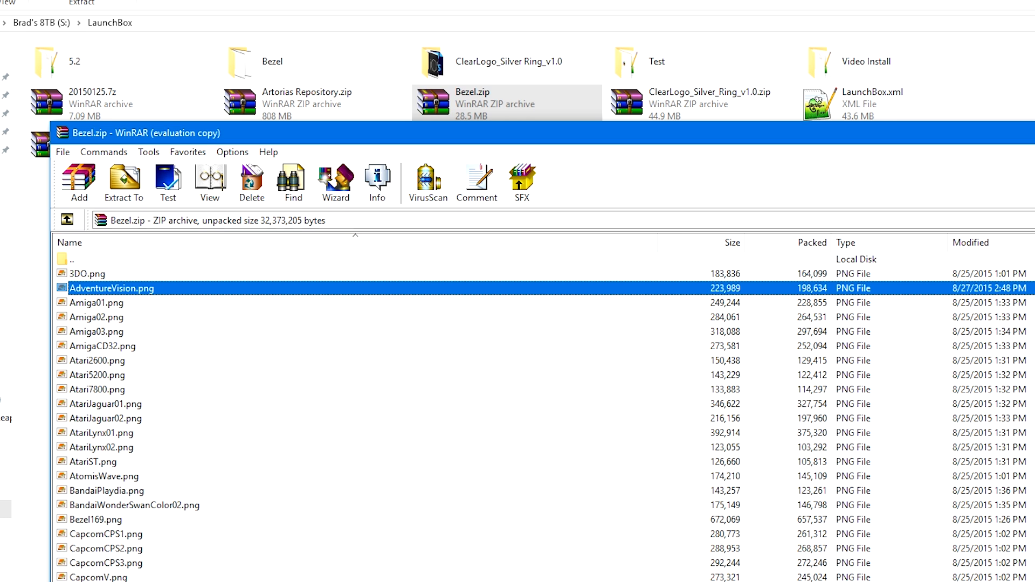
right_click(473, 104)
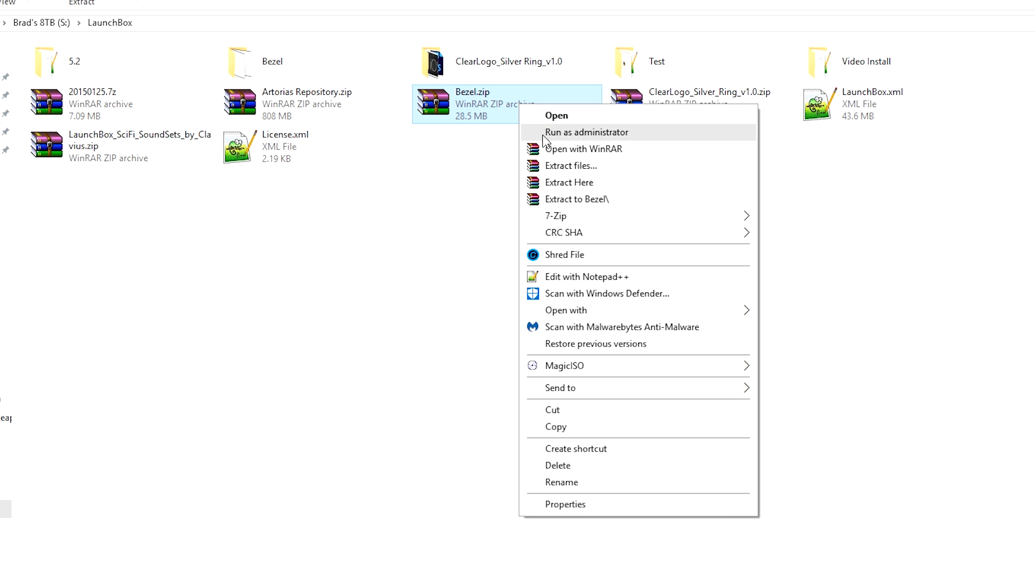
left_click(568, 182)
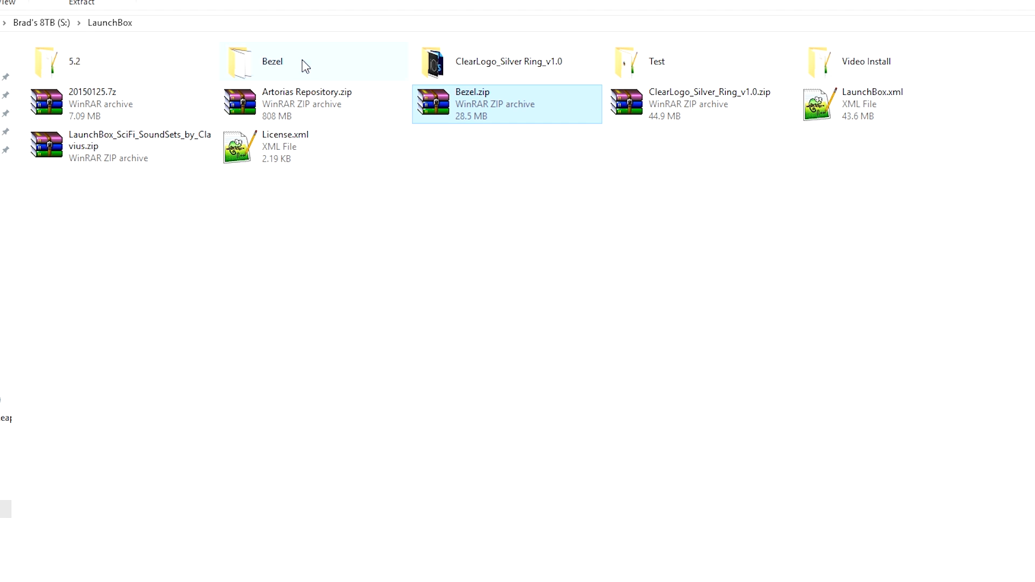
double_click(271, 61)
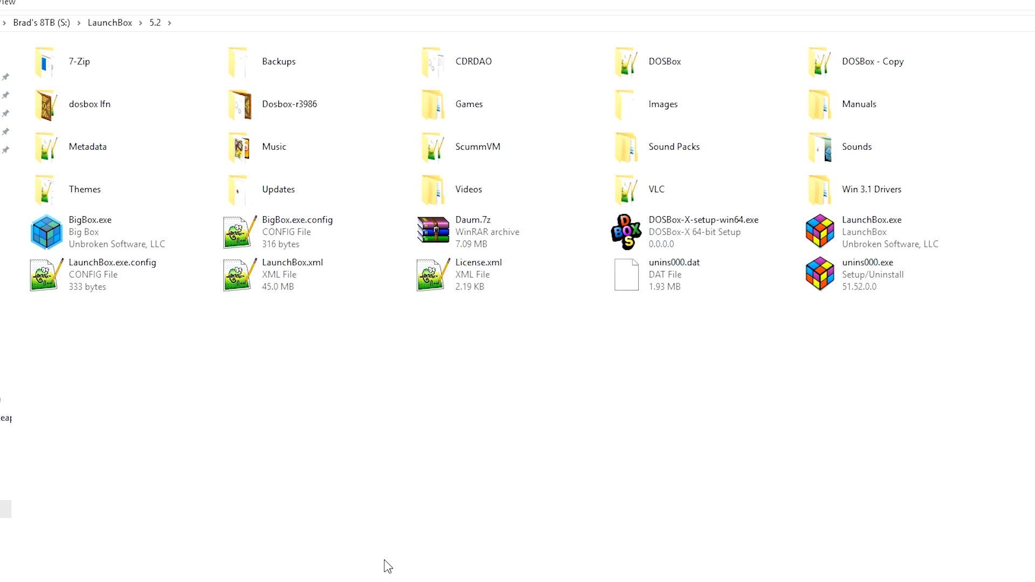
mouse_move(123, 343)
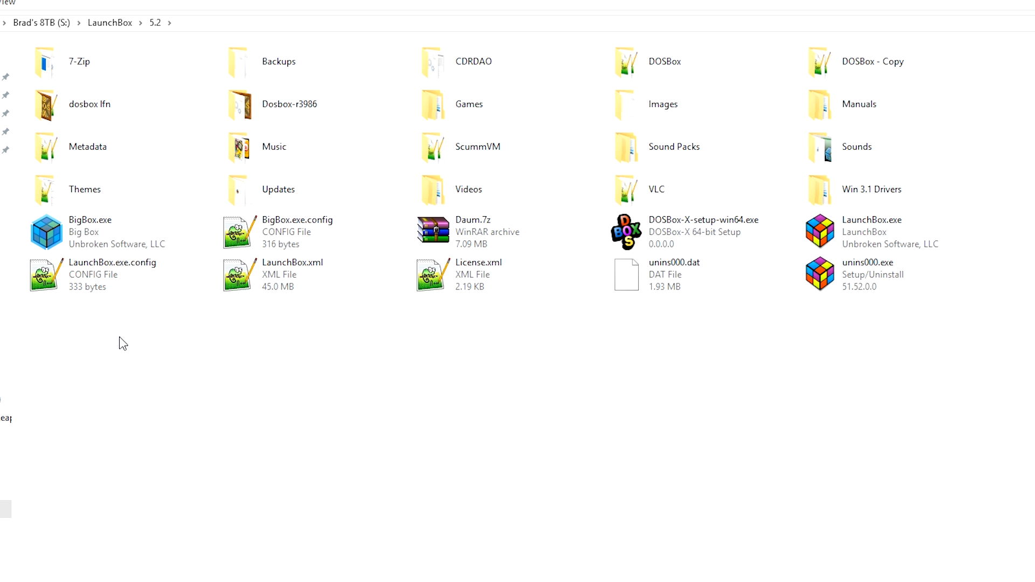
- Run BigBox.exe from the 5.2 folder to reach the Big Box 6.9-beta-8 menu
left_click(90, 232)
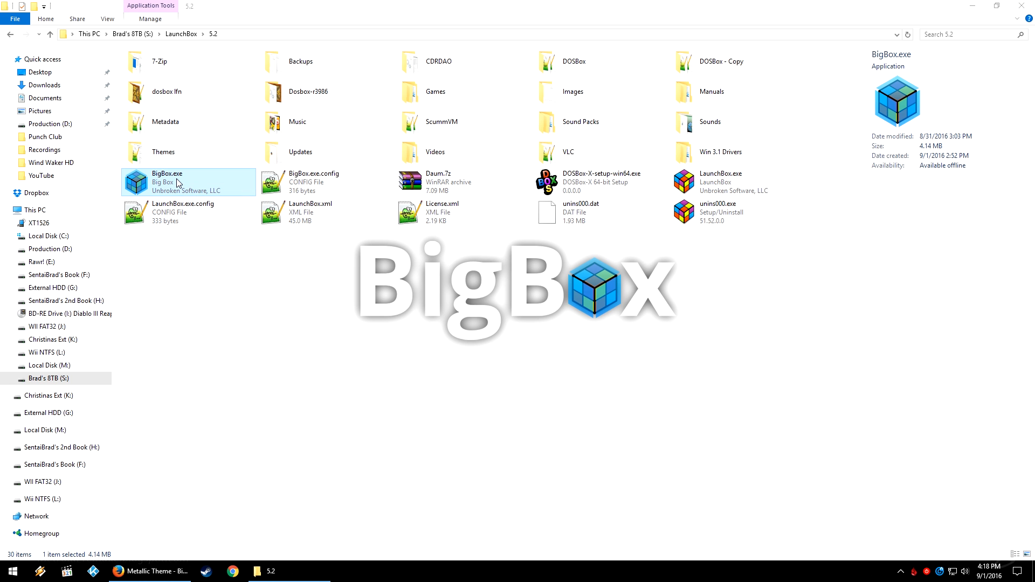
double_click(166, 181)
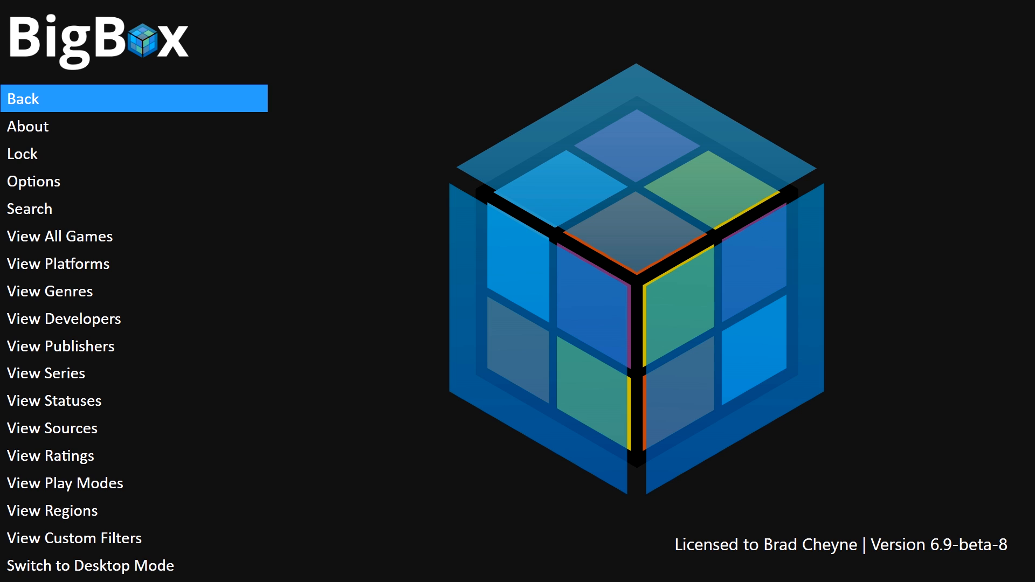
- In Big Box Options > Views, choose Metallic as the theme
left_click(33, 181)
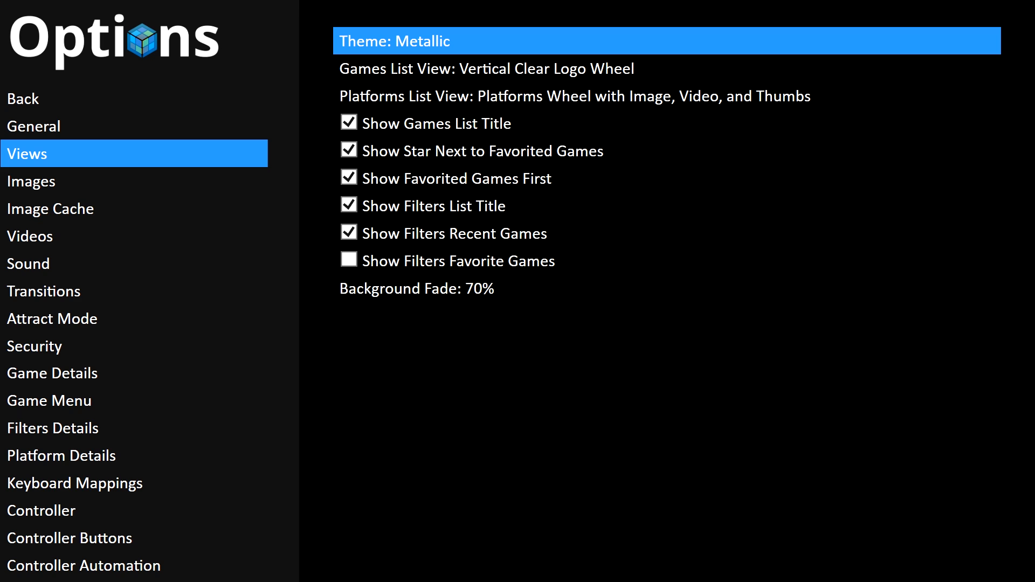
left_click(452, 233)
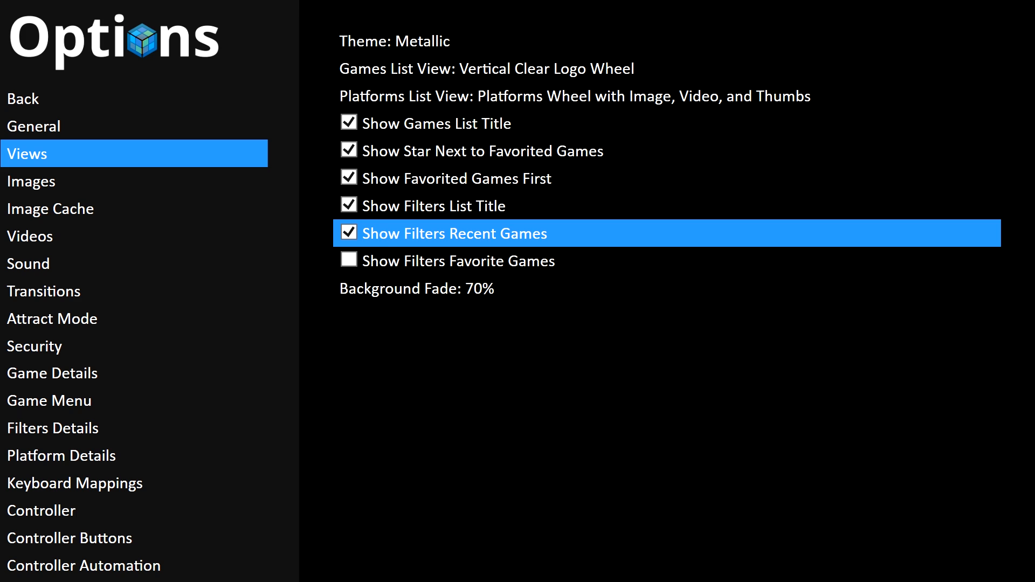